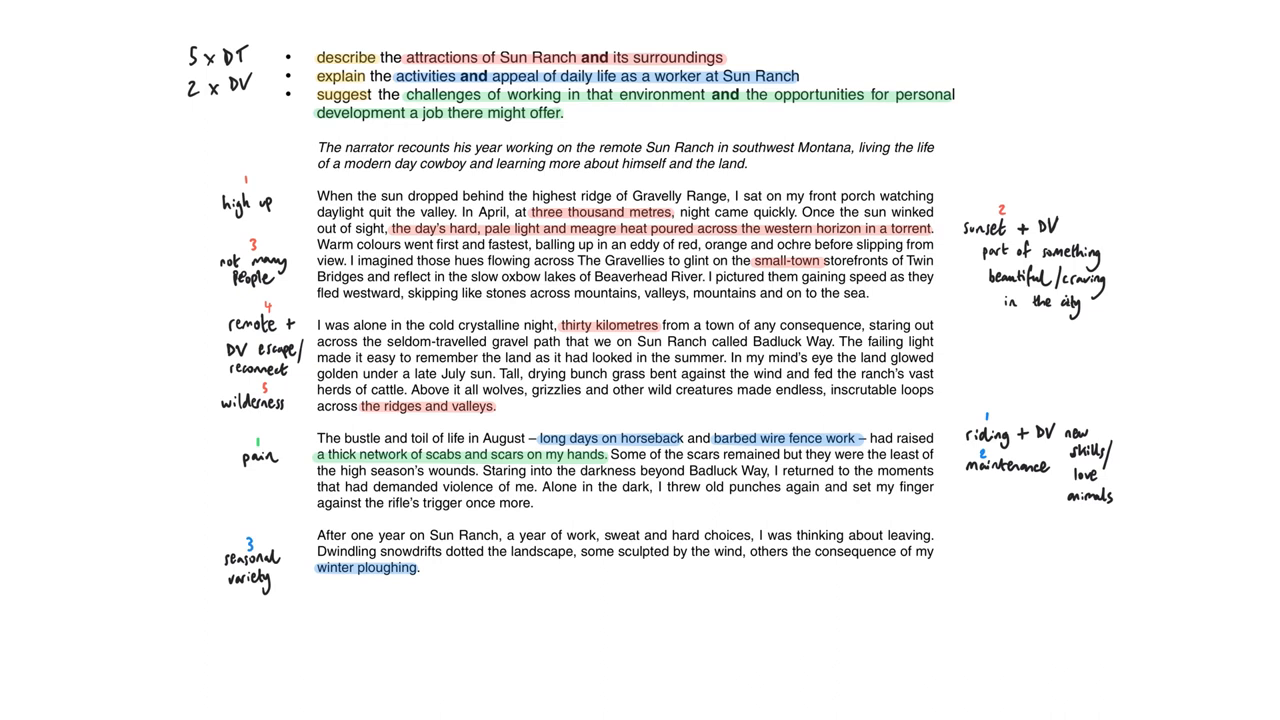
Step: Advance to the second annotated page of the Sun Ranch extract, beginning with the log cabin
{"action": "left_click", "coordinate": [581, 240]}
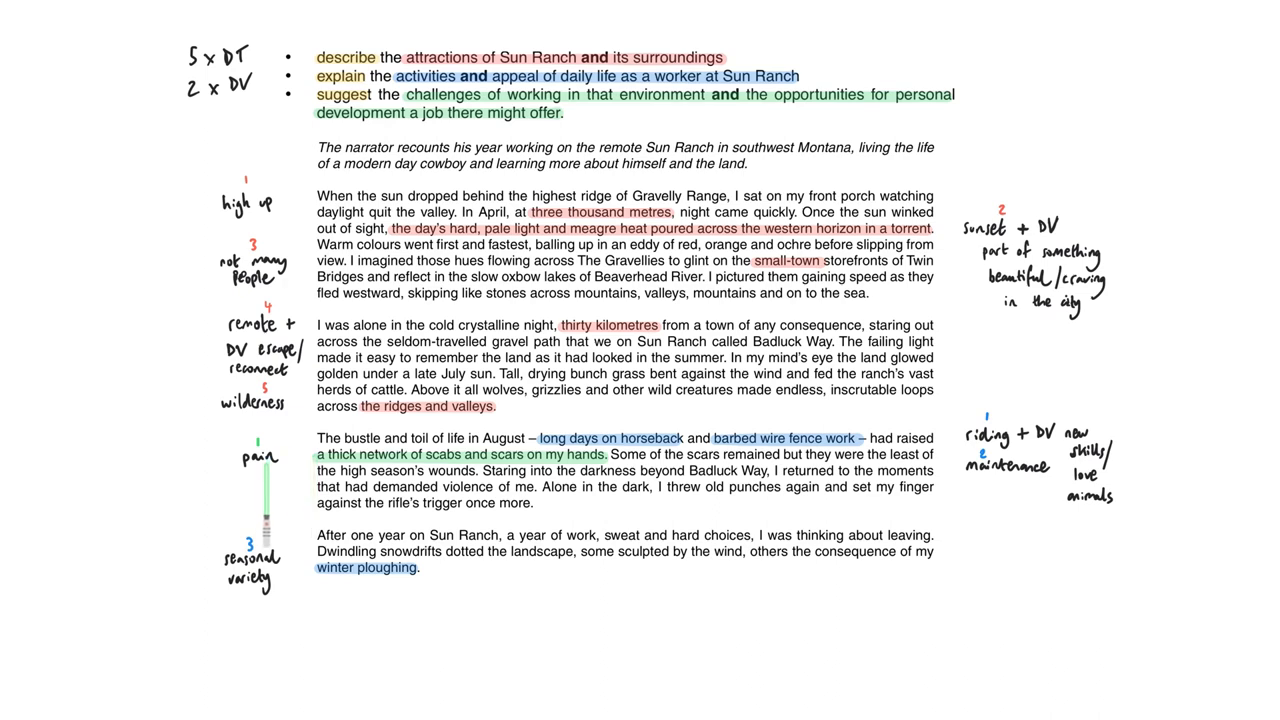
{"action": "scroll", "scroll_direction": "down", "scroll_amount": 3}
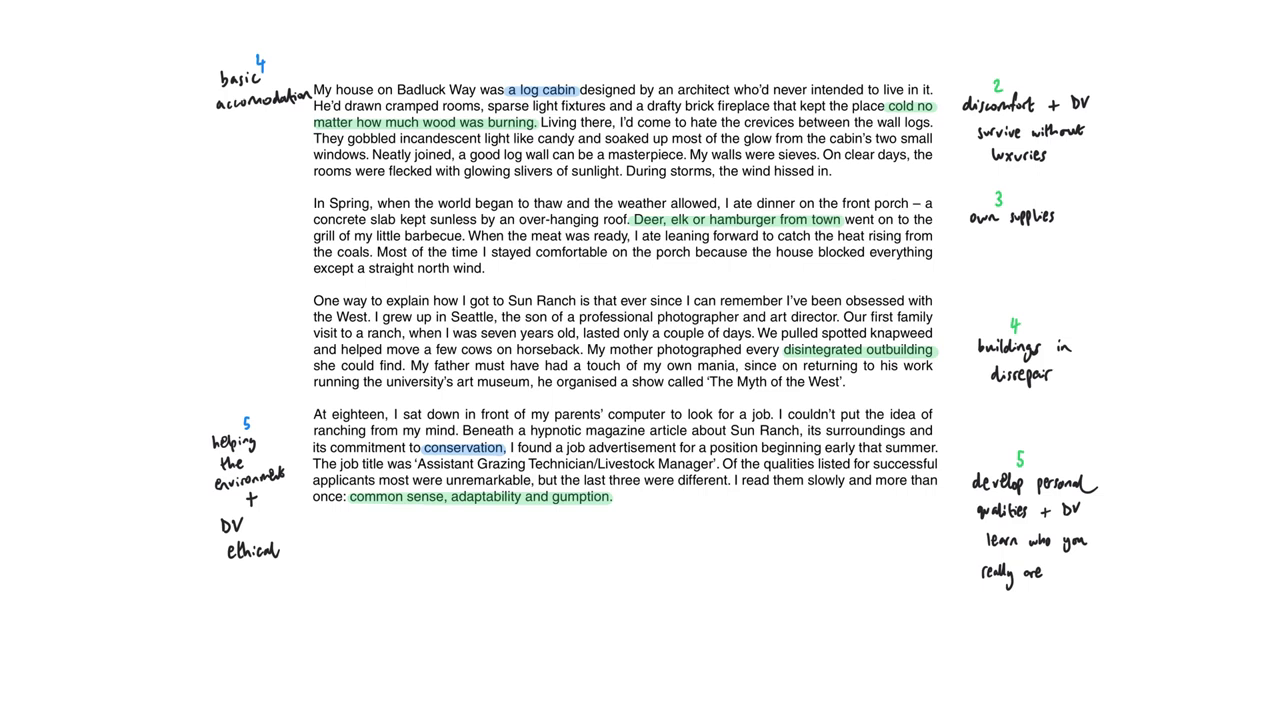
{"action": "left_click", "coordinate": [548, 120]}
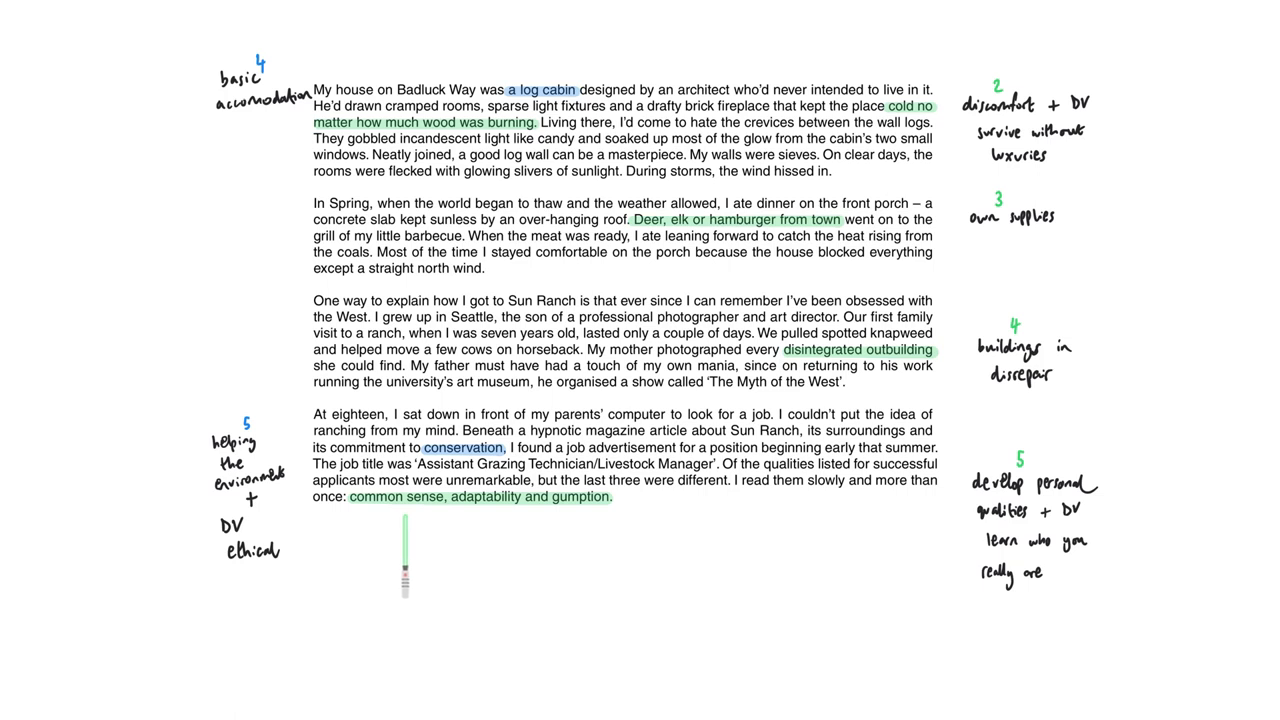
{"action": "mouse_move", "coordinate": [570, 555]}
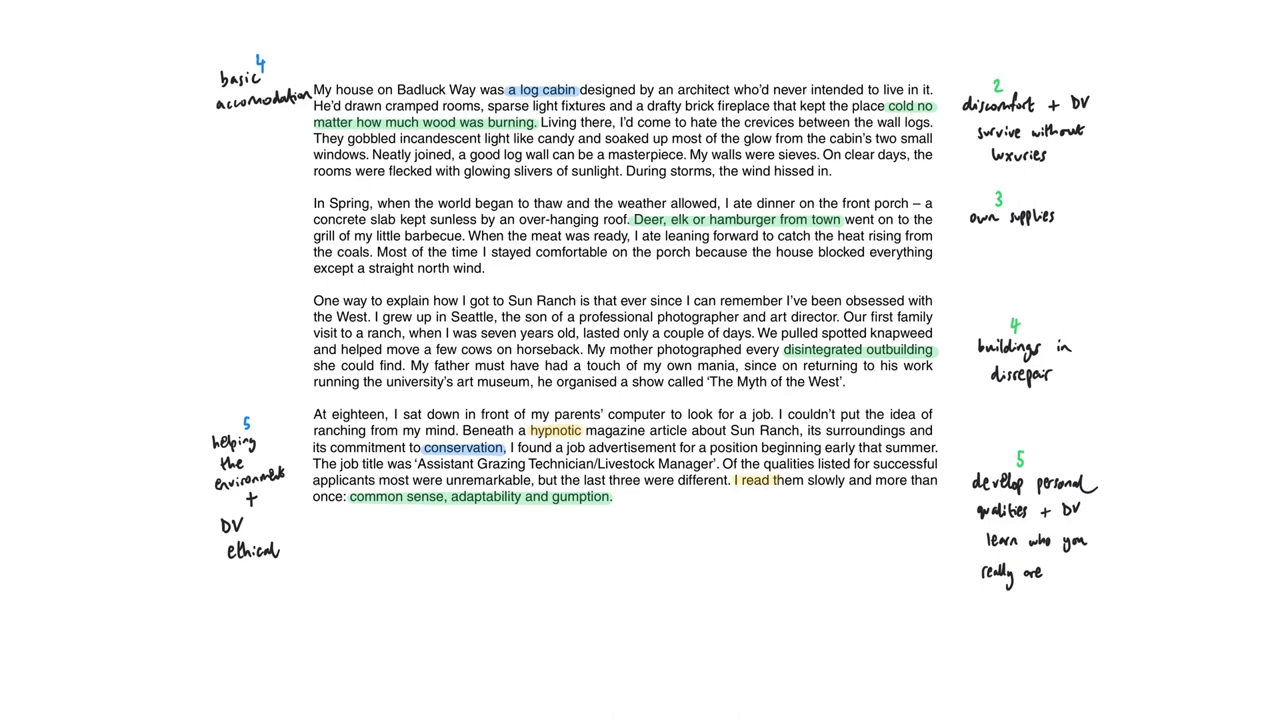
Step: Drag the highlighter across a key phrase in the ranch extract
{"action": "left_click_drag", "start_coordinate": [734, 479], "coordinate": [938, 479]}
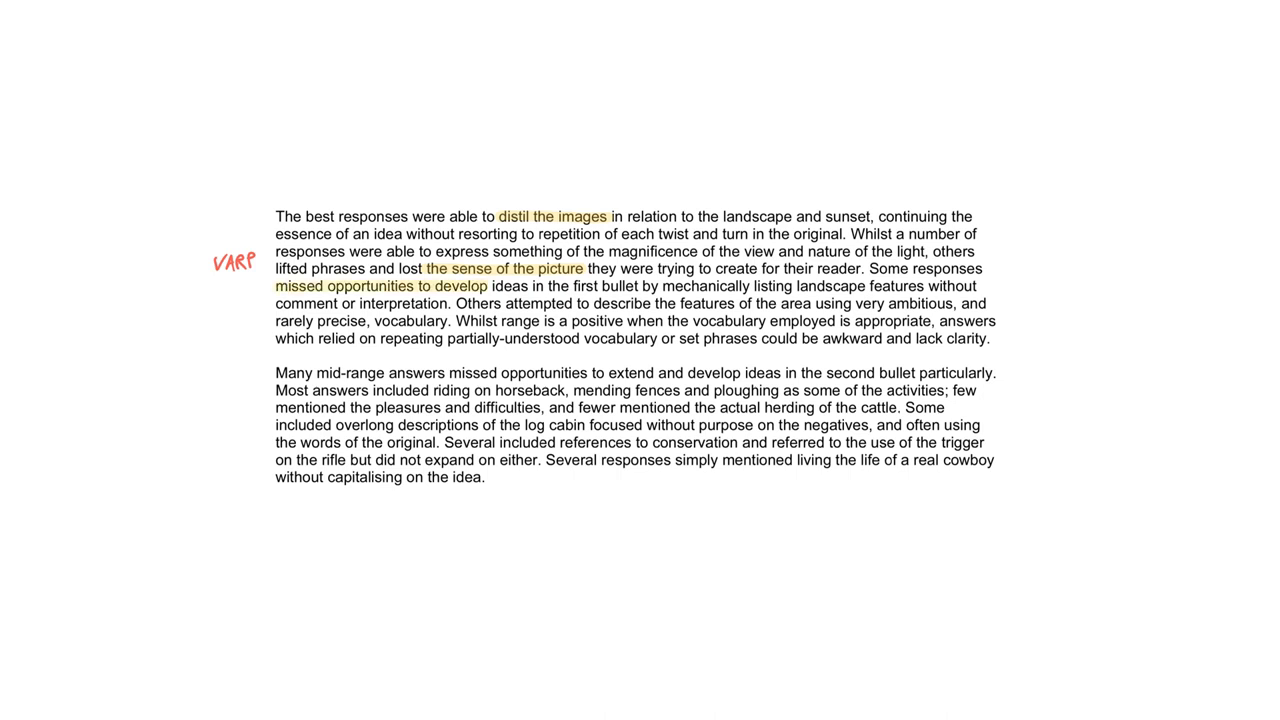
Step: Highlight a phrase such as 'distil the images' in the examiner's report
{"action": "double_click", "coordinate": [342, 321]}
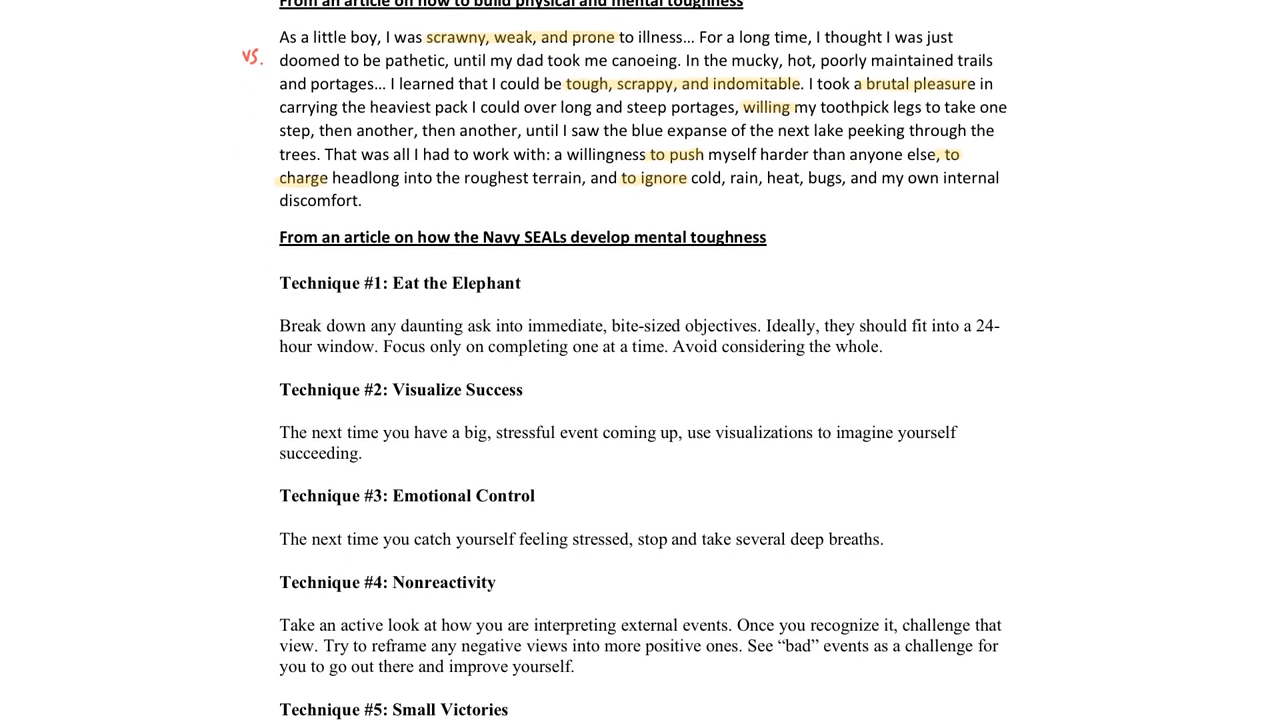
Step: Highlight 'use visualizations' and the 'See bad events as a challenge' sentence in the SEAL techniques
{"action": "scroll", "scroll_direction": "down", "scroll_amount": 3}
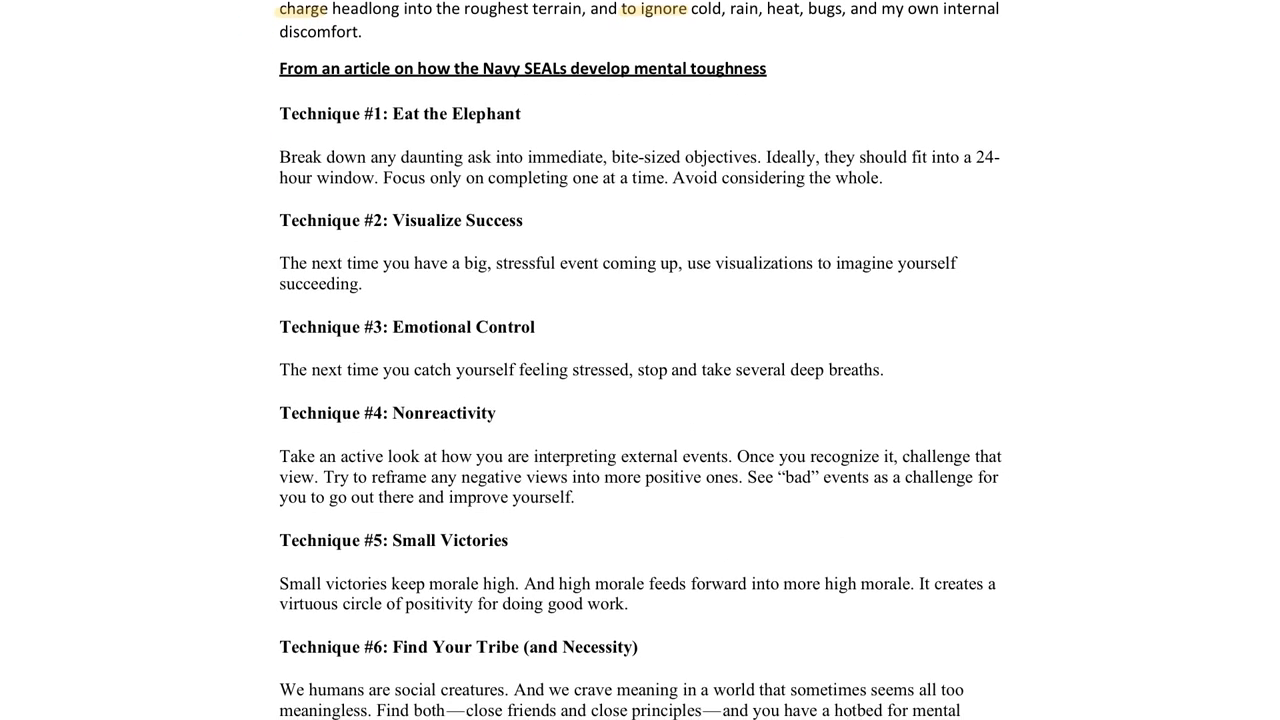
{"action": "scroll", "scroll_direction": "down", "scroll_amount": 3}
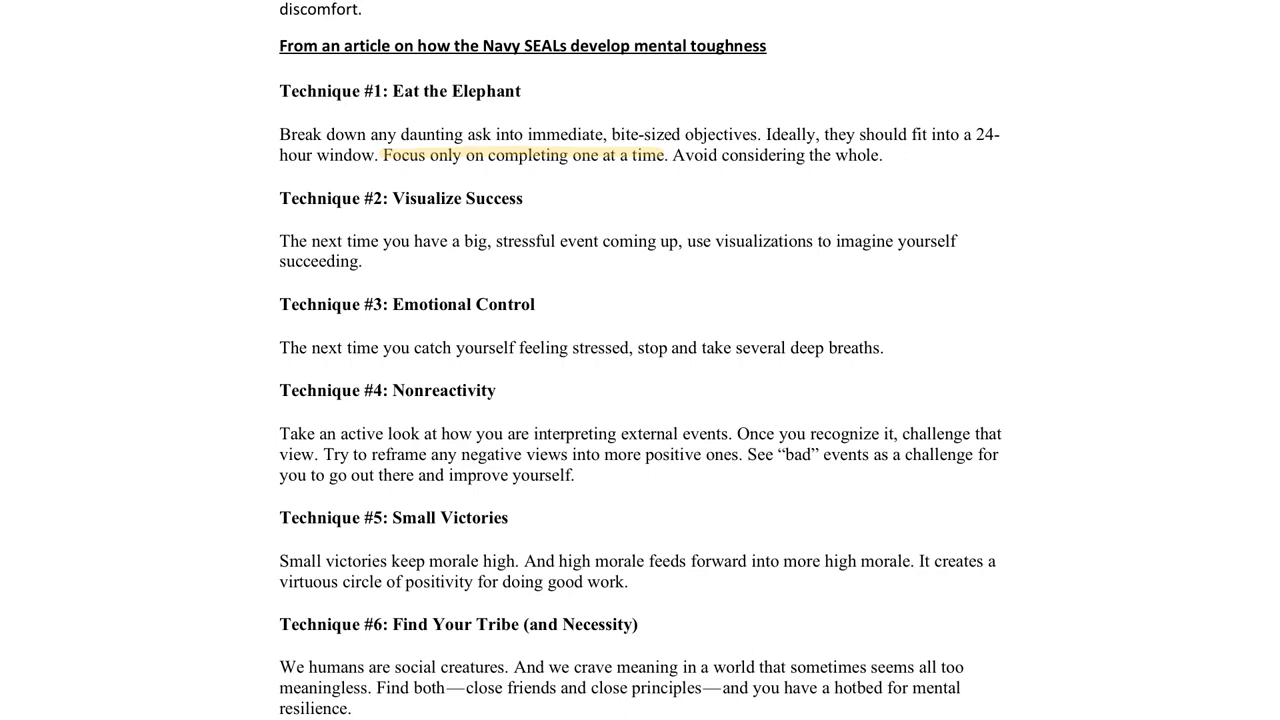
{"action": "double_click", "coordinate": [748, 241]}
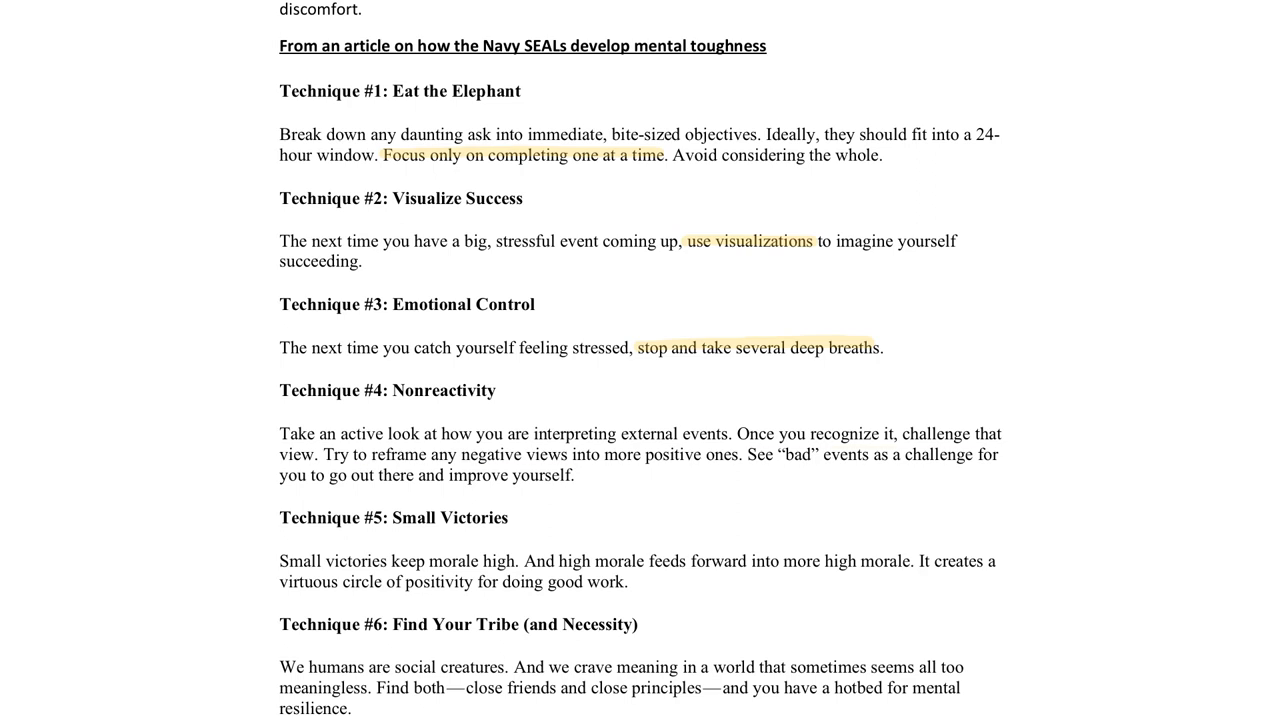
{"action": "left_click_drag", "start_coordinate": [735, 454], "coordinate": [574, 475]}
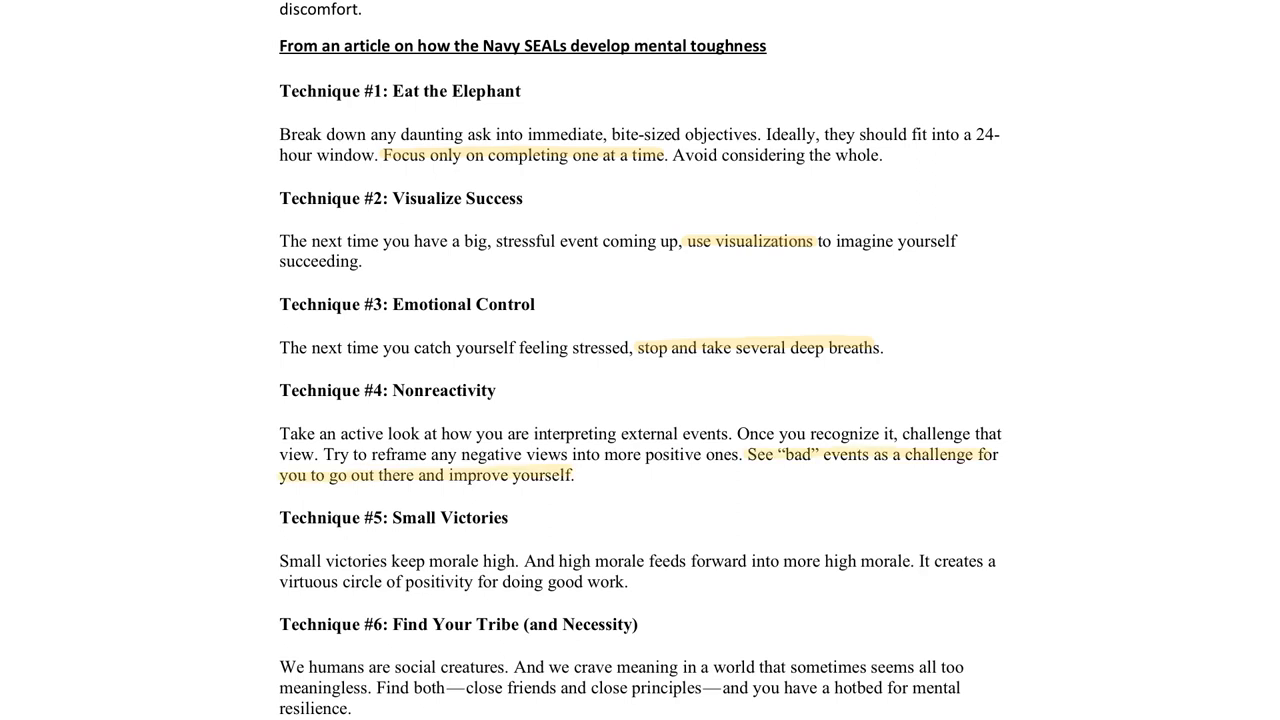
{"action": "scroll", "scroll_direction": "down", "scroll_amount": 3}
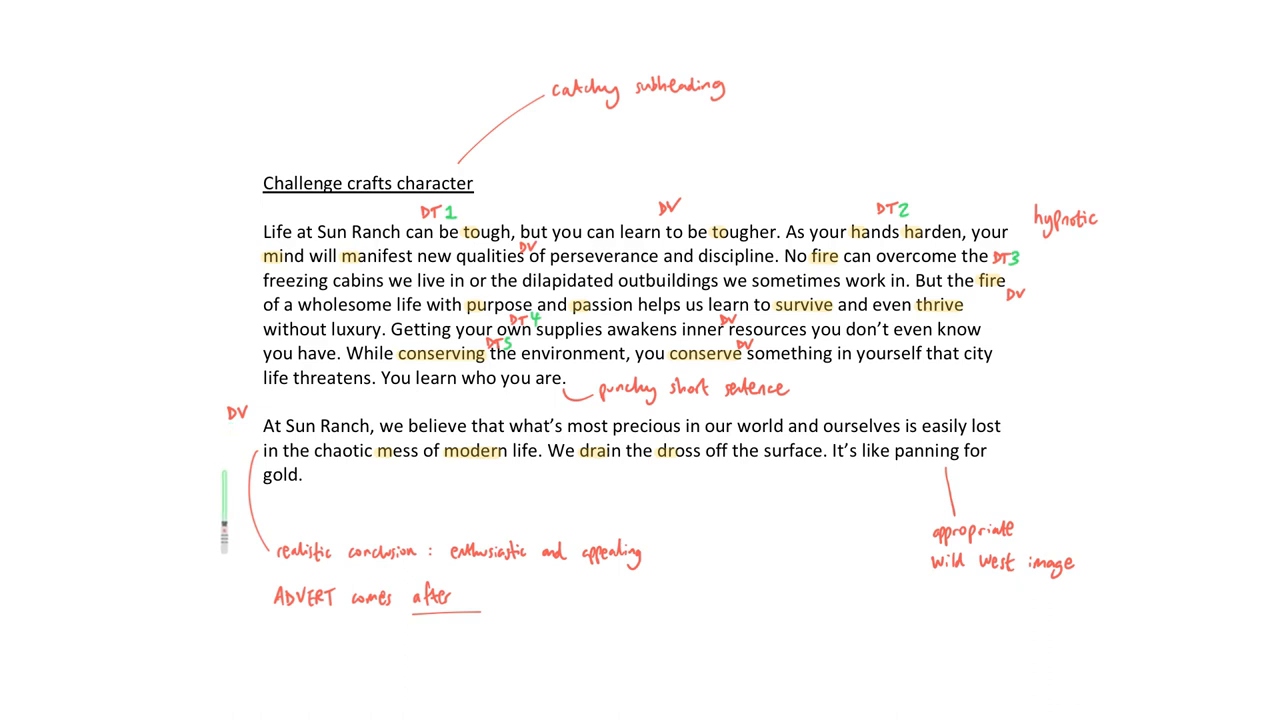
{"action": "mouse_move", "coordinate": [902, 510]}
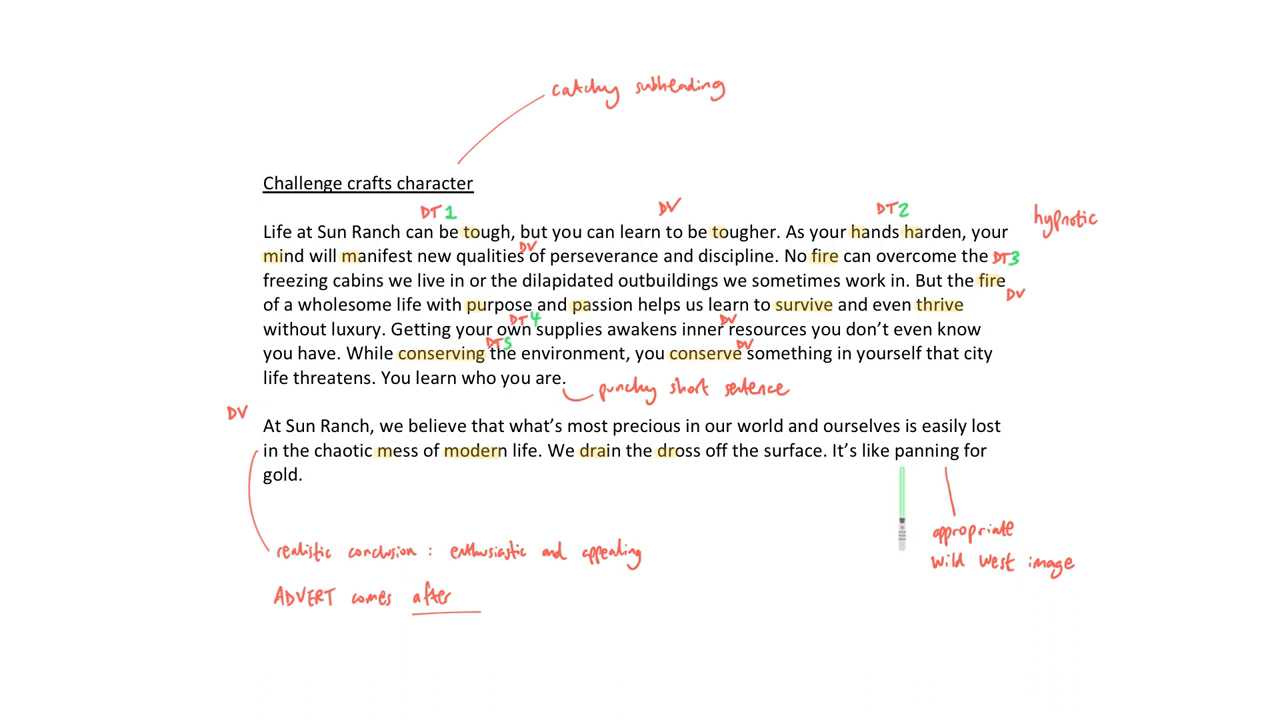